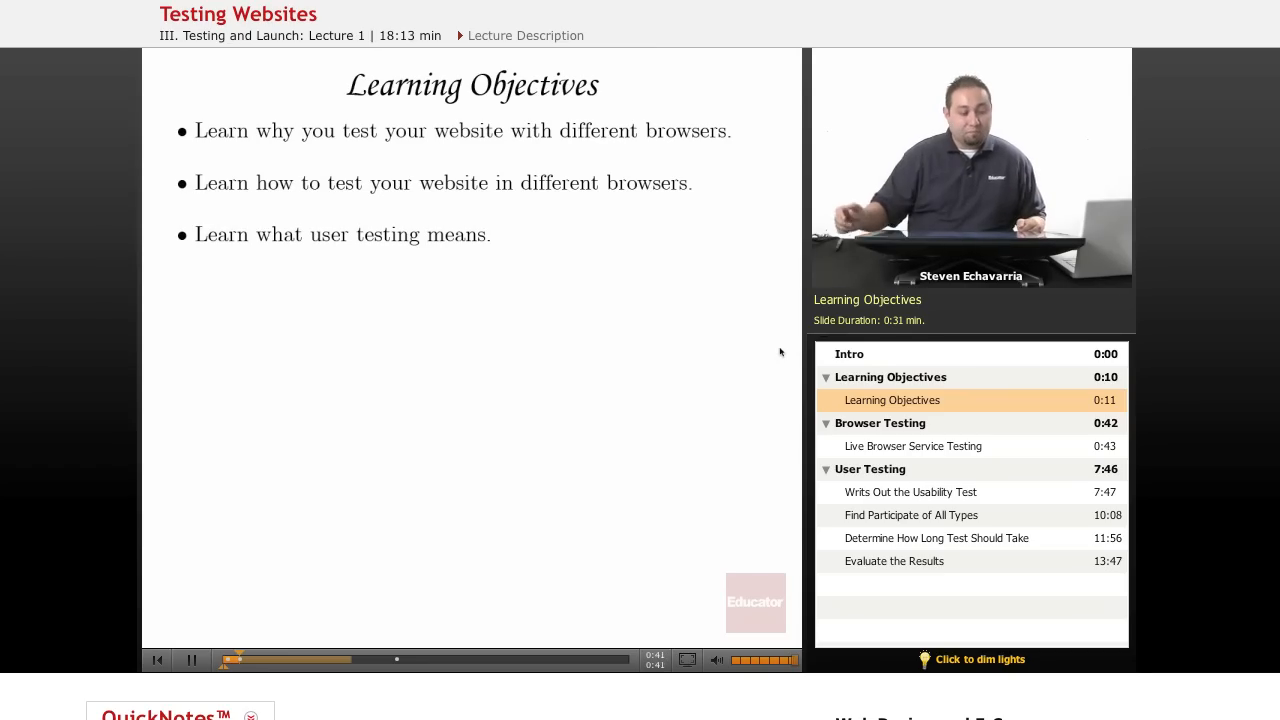
Play the lecture through the Kiddo Apparel demo, browsing boys' and girls' category results
left_click(912, 446)
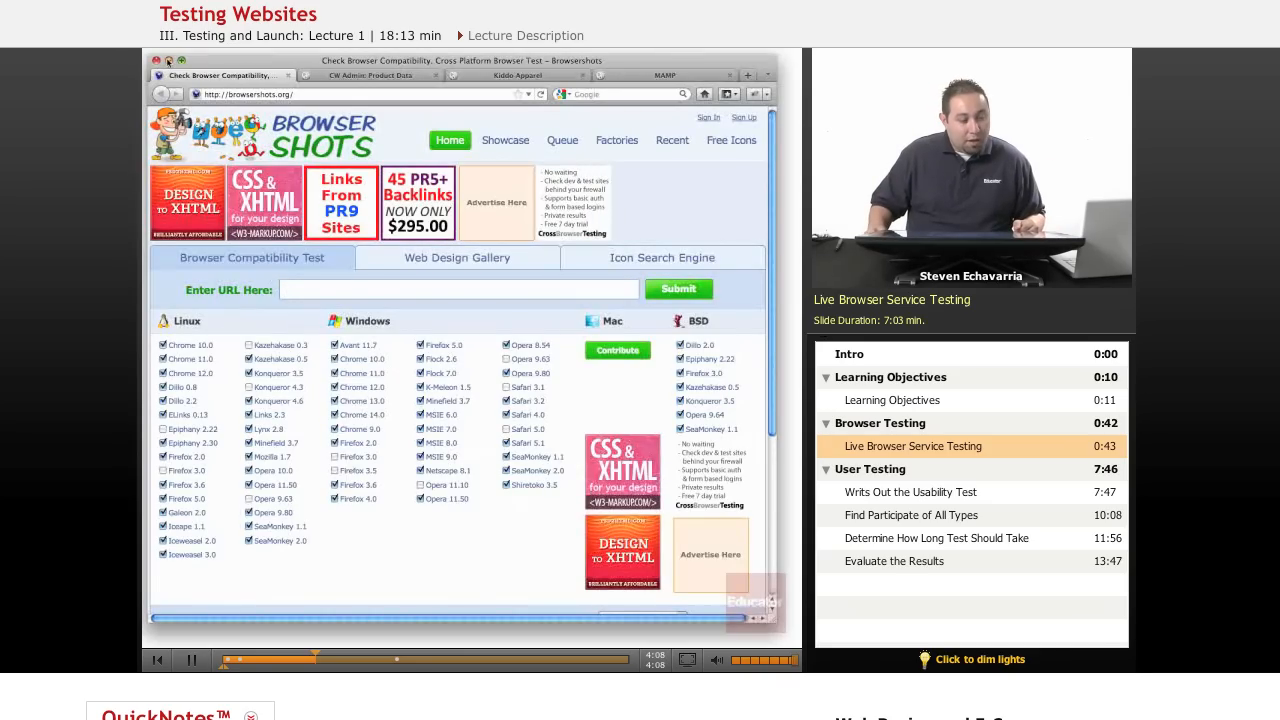
mouse_move(516, 76)
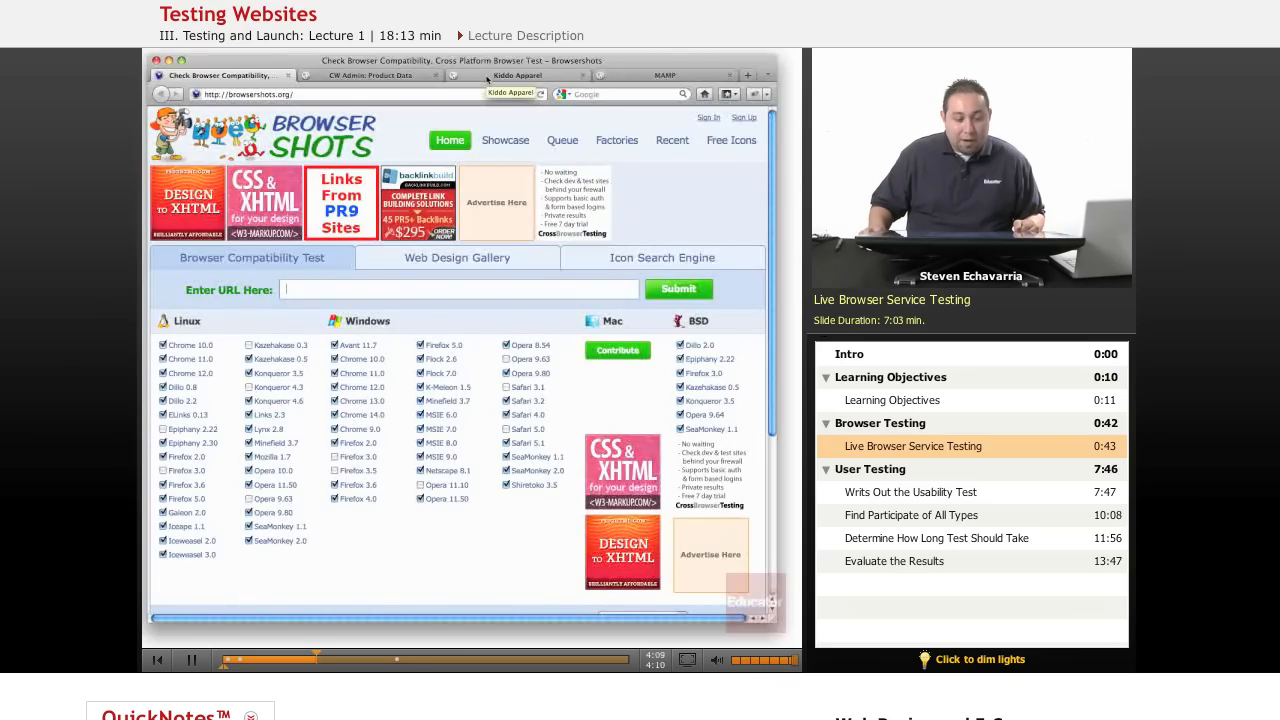
left_click(516, 76)
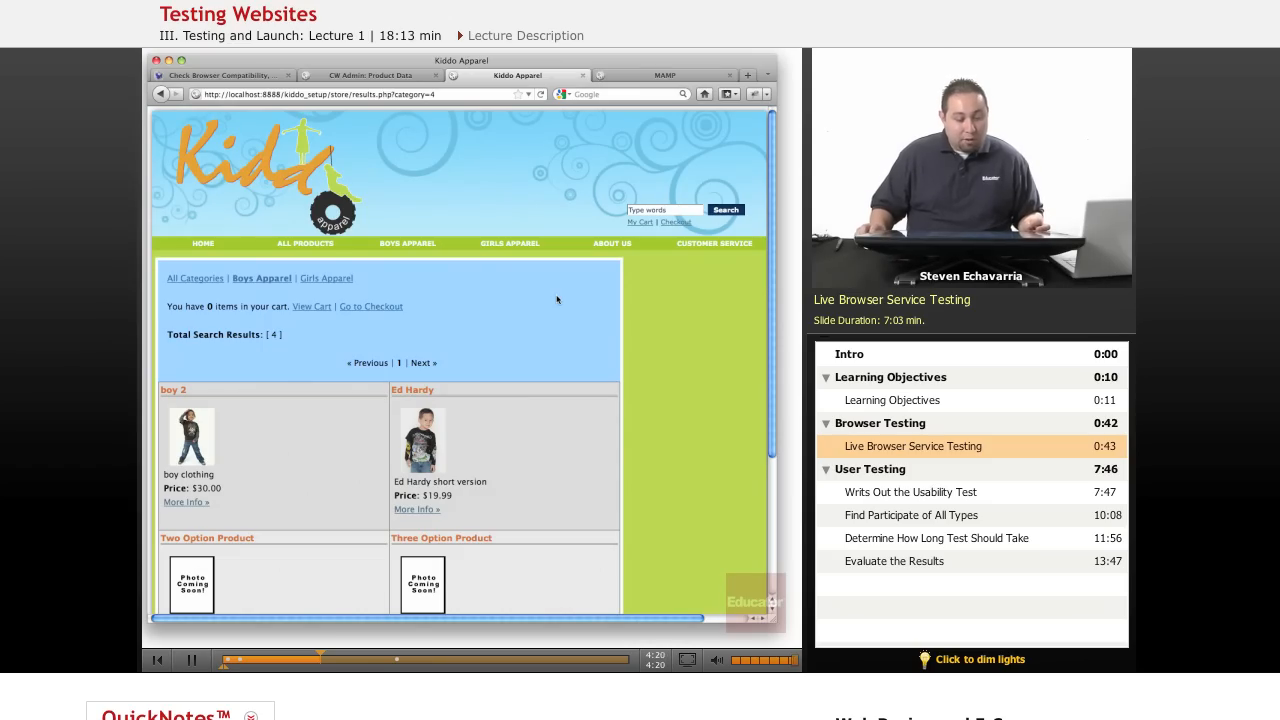
left_click(304, 244)
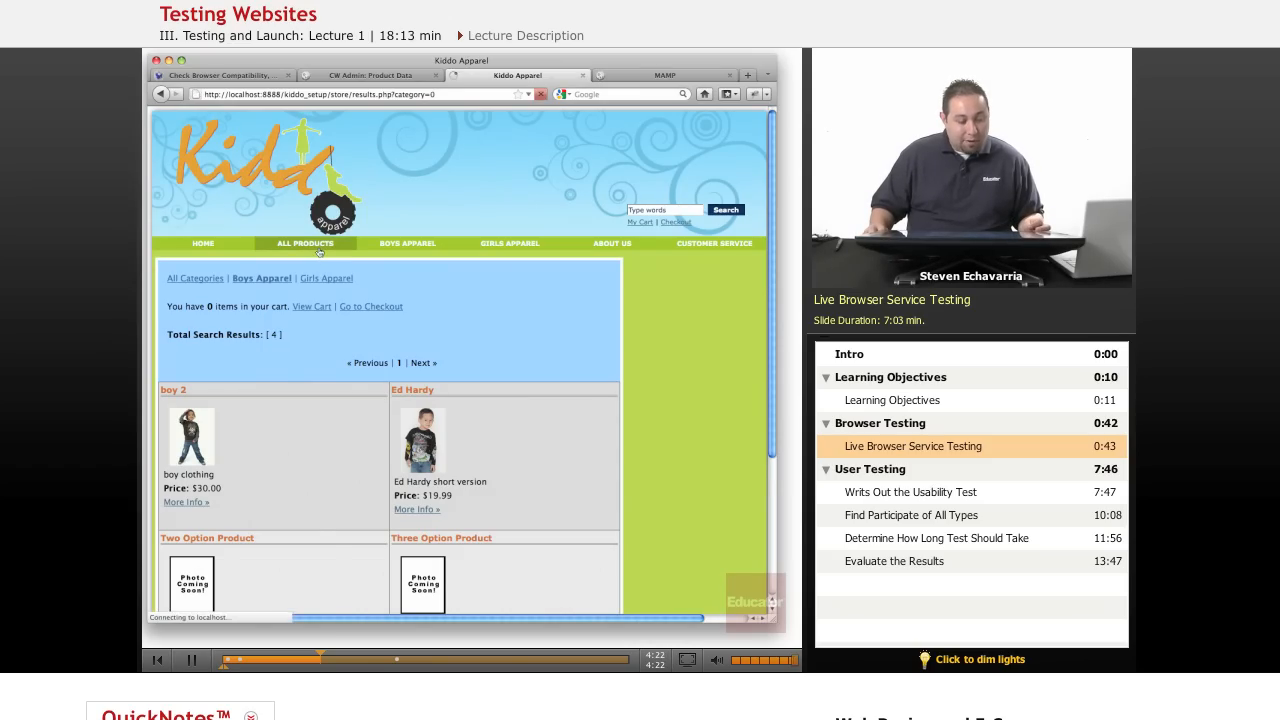
left_click(508, 244)
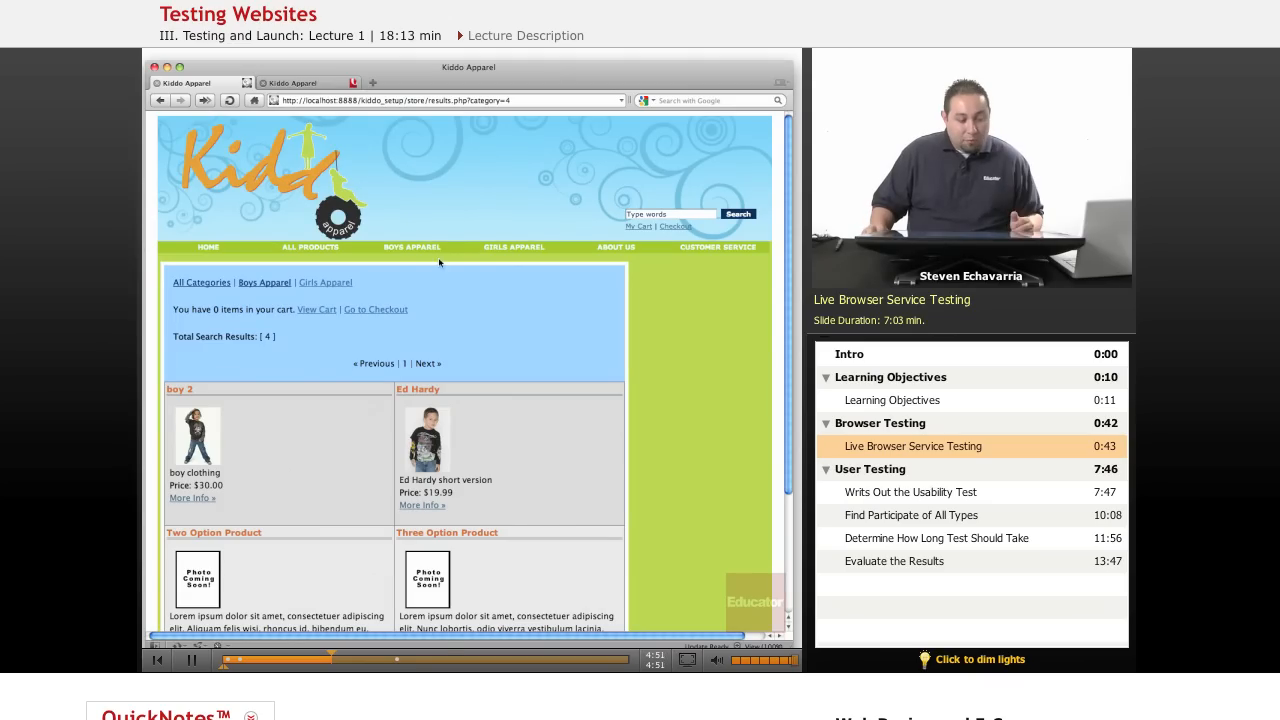
left_click(512, 248)
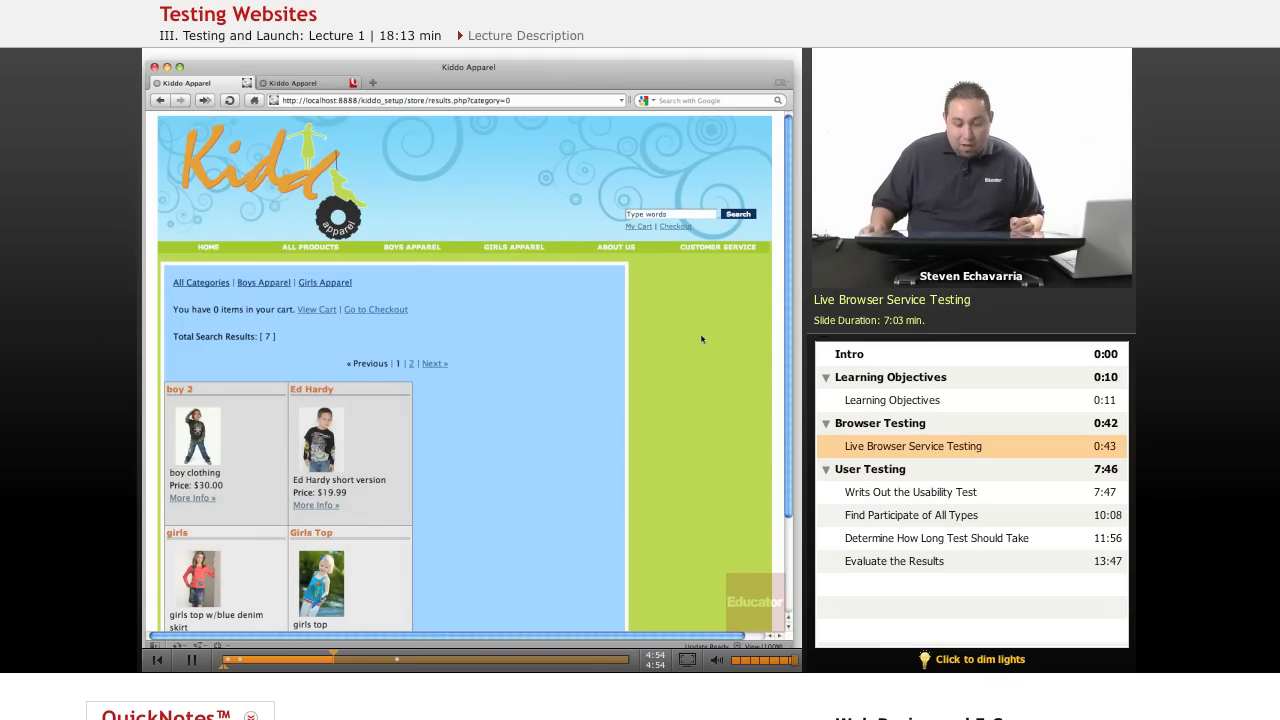
scroll("down", 3)
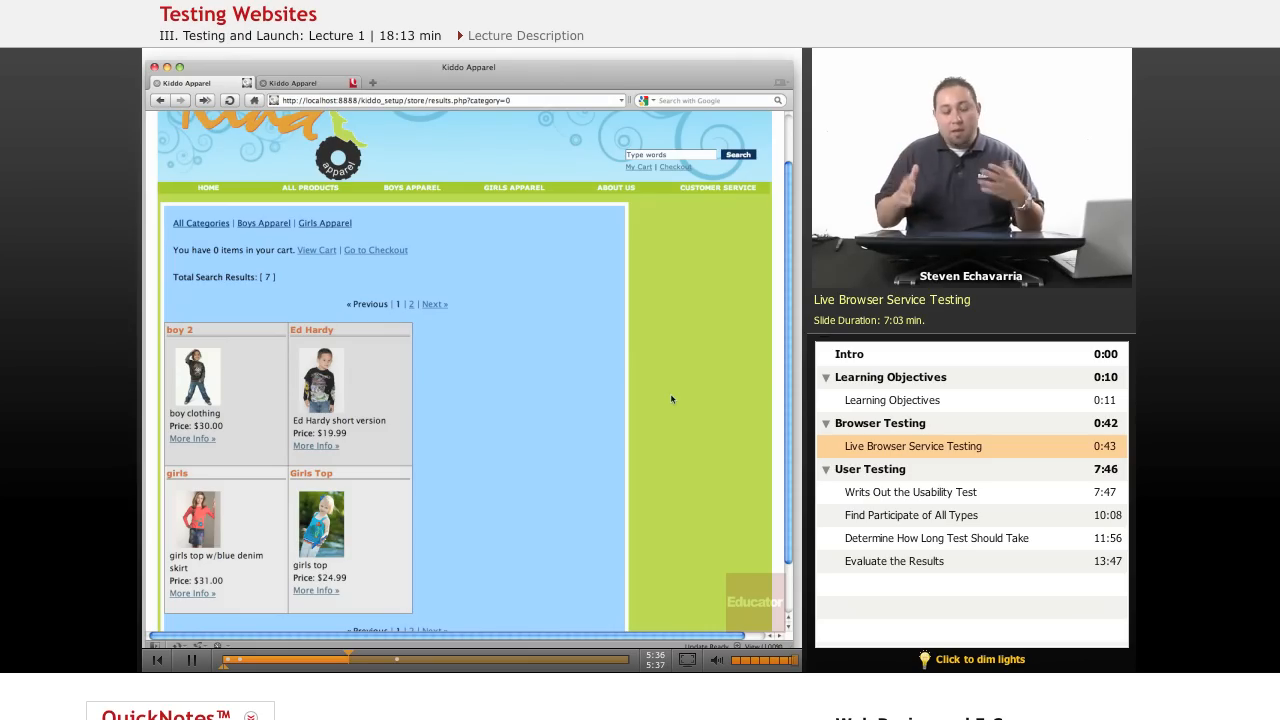
mouse_move(624, 364)
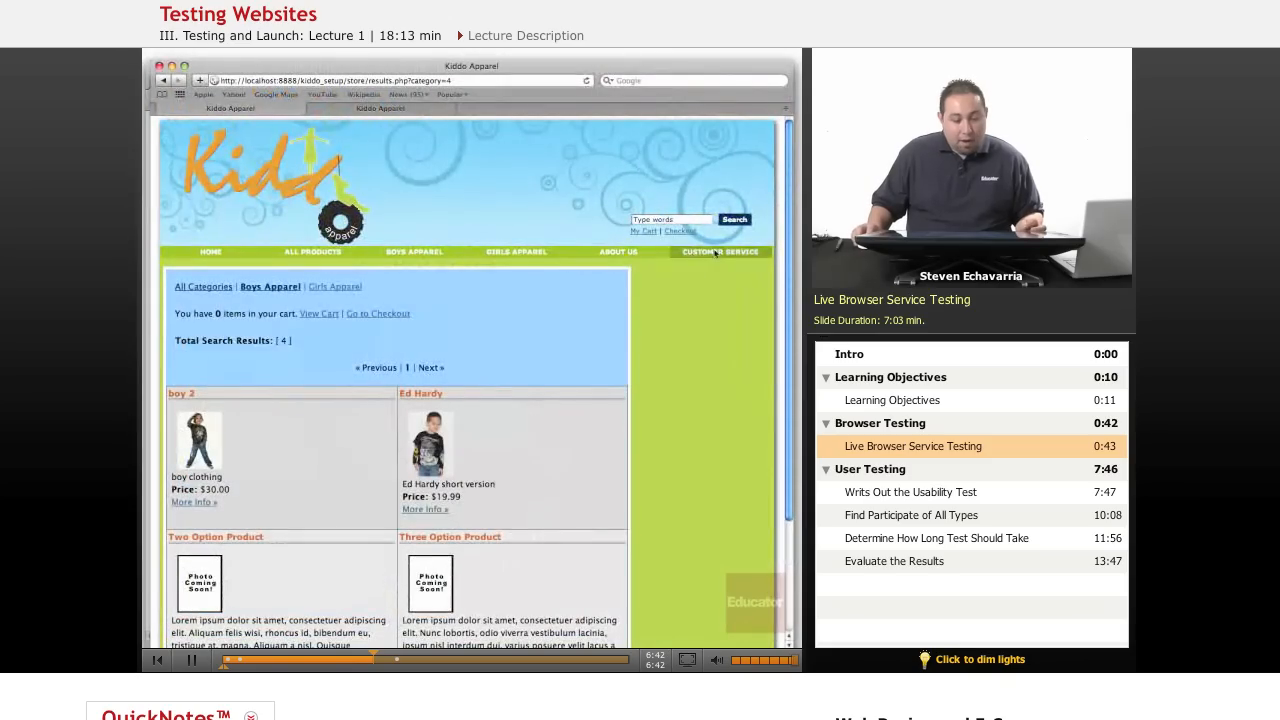
Scroll the Boys Apparel results as playback reaches about 7:04 and the home page appears
scroll("down", 3)
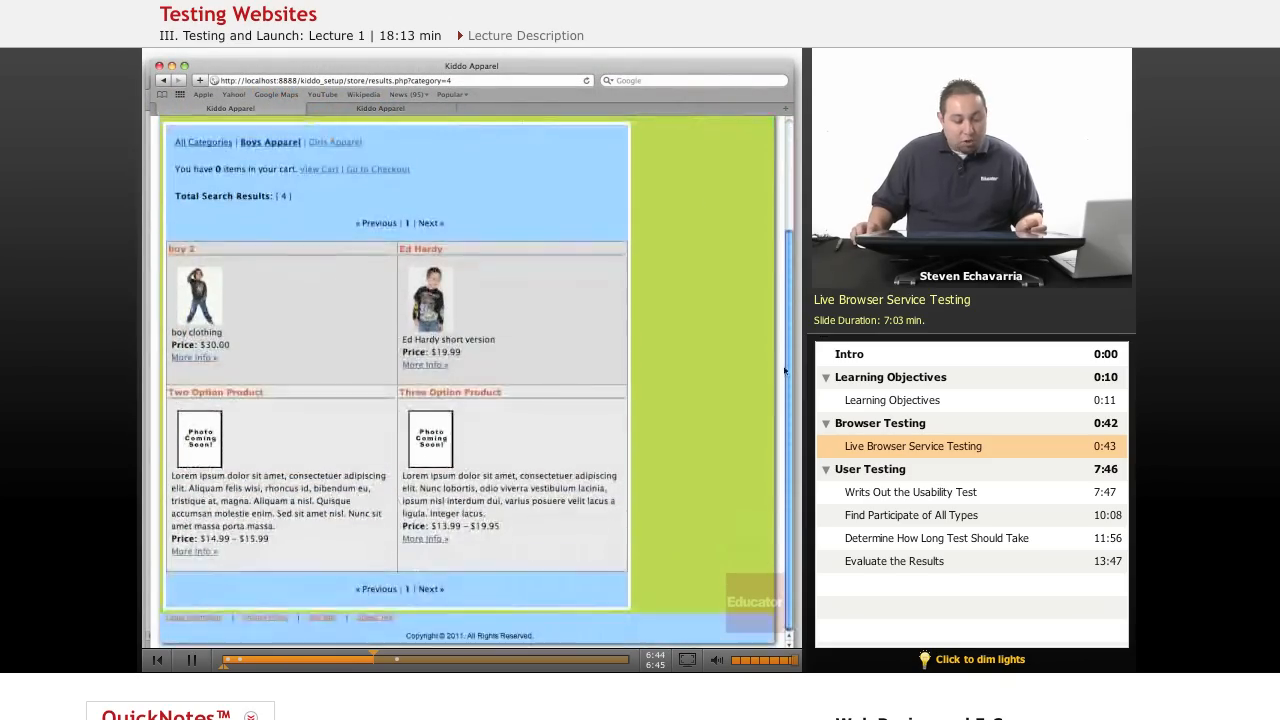
scroll("up", 3)
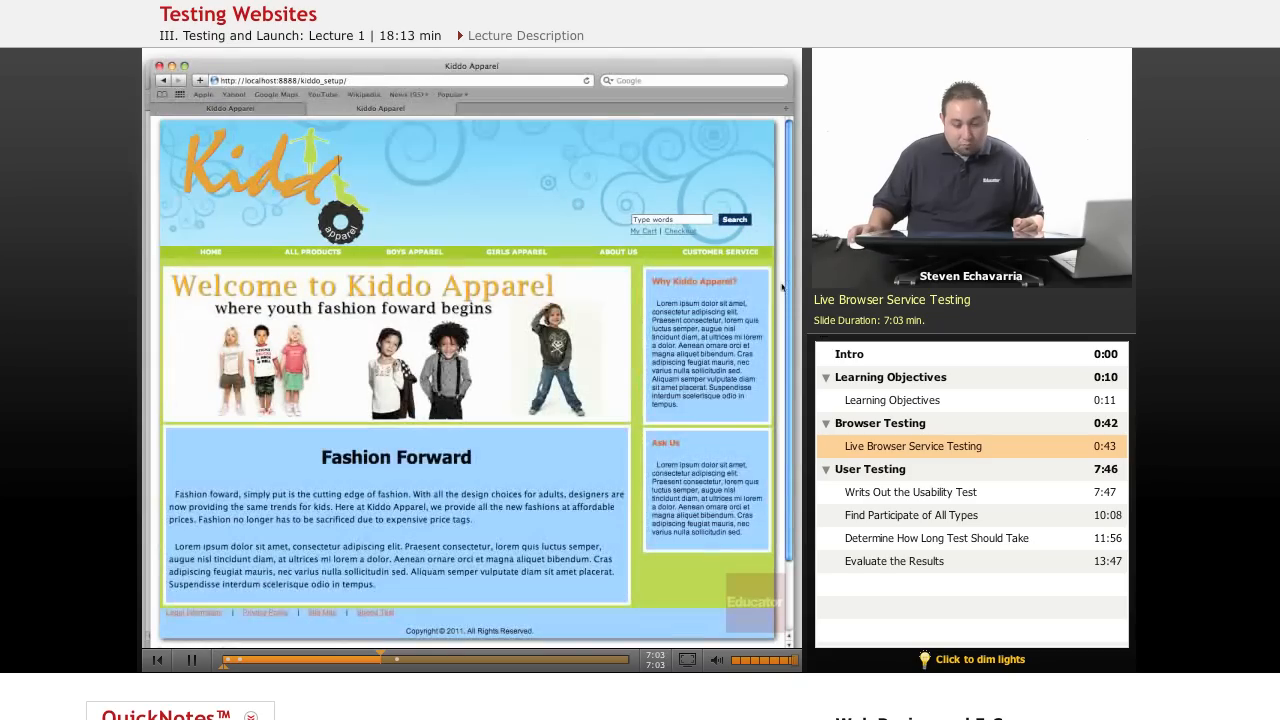
scroll("down", 3)
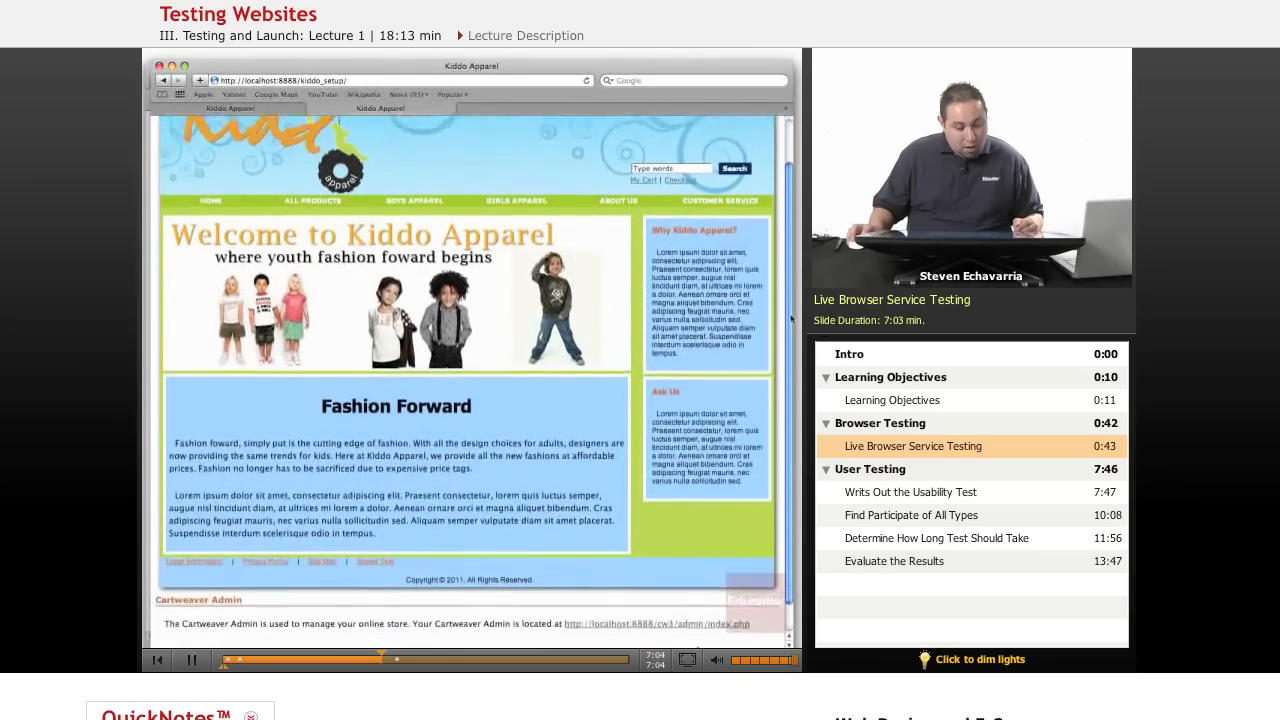